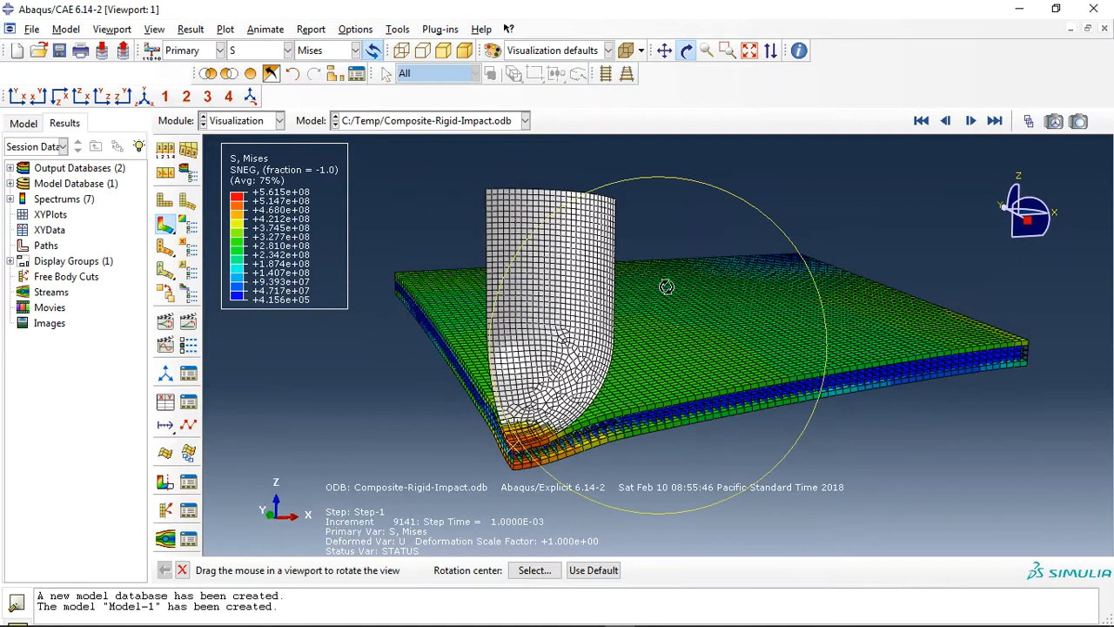
Orbit and zoom to a side-on view of the deformed plate layers beneath the impactor.
left_click_drag(665, 287, 631, 272)
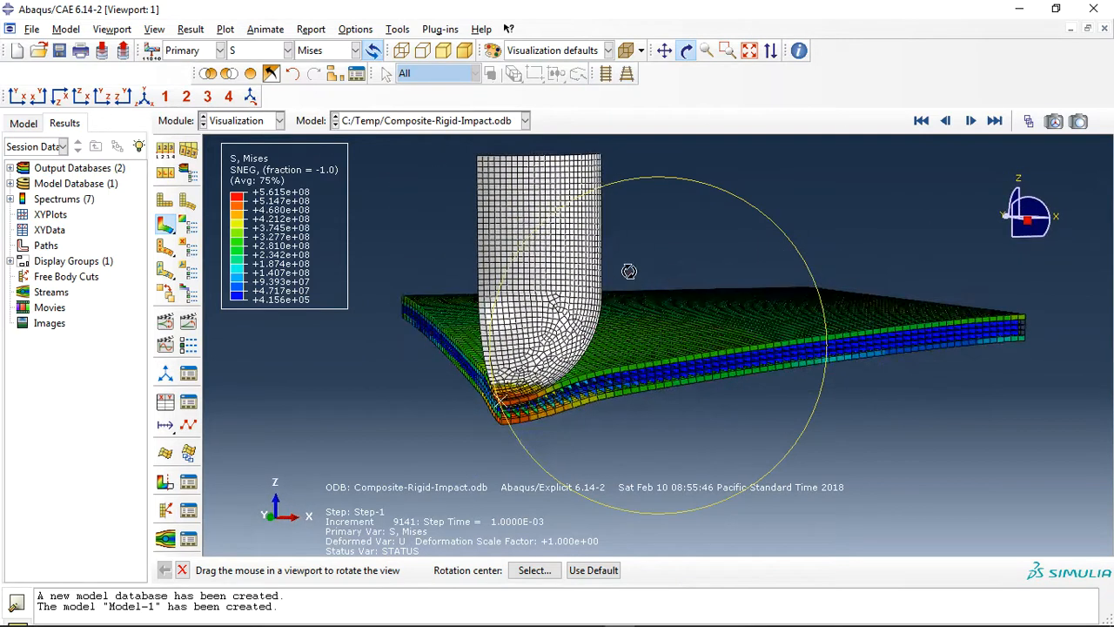
left_click_drag(631, 272, 606, 388)
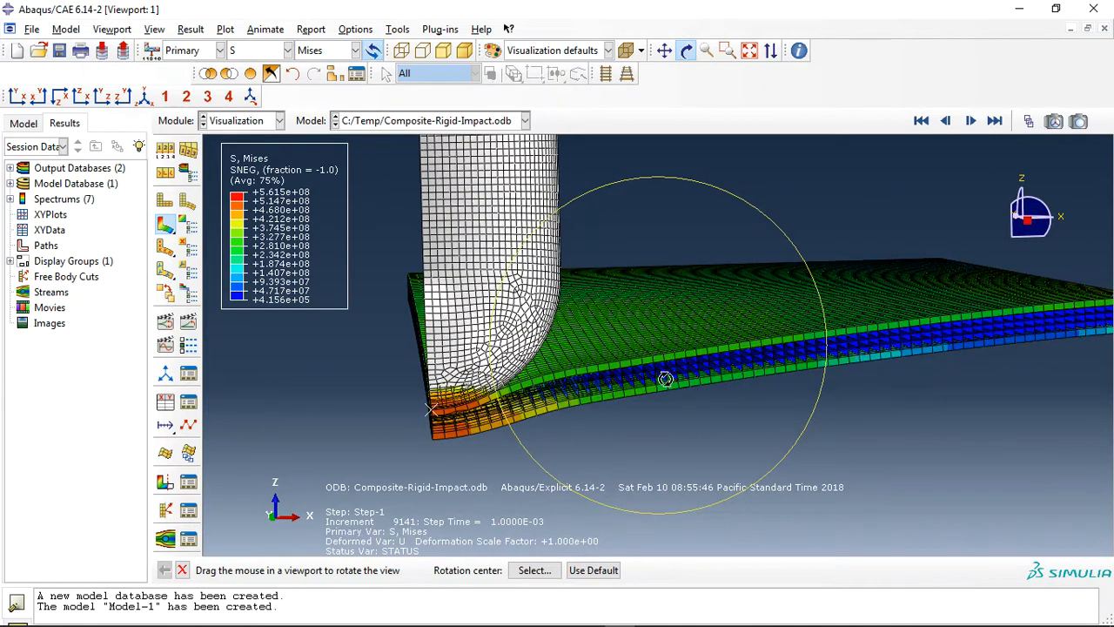
left_click_drag(665, 379, 561, 352)
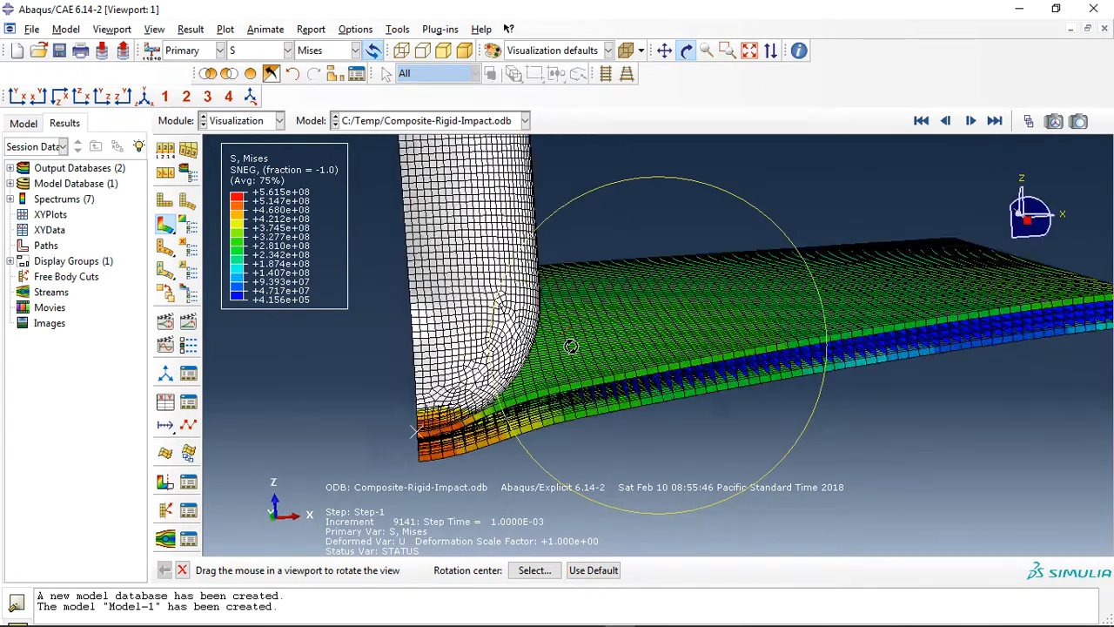
left_click_drag(572, 347, 661, 338)
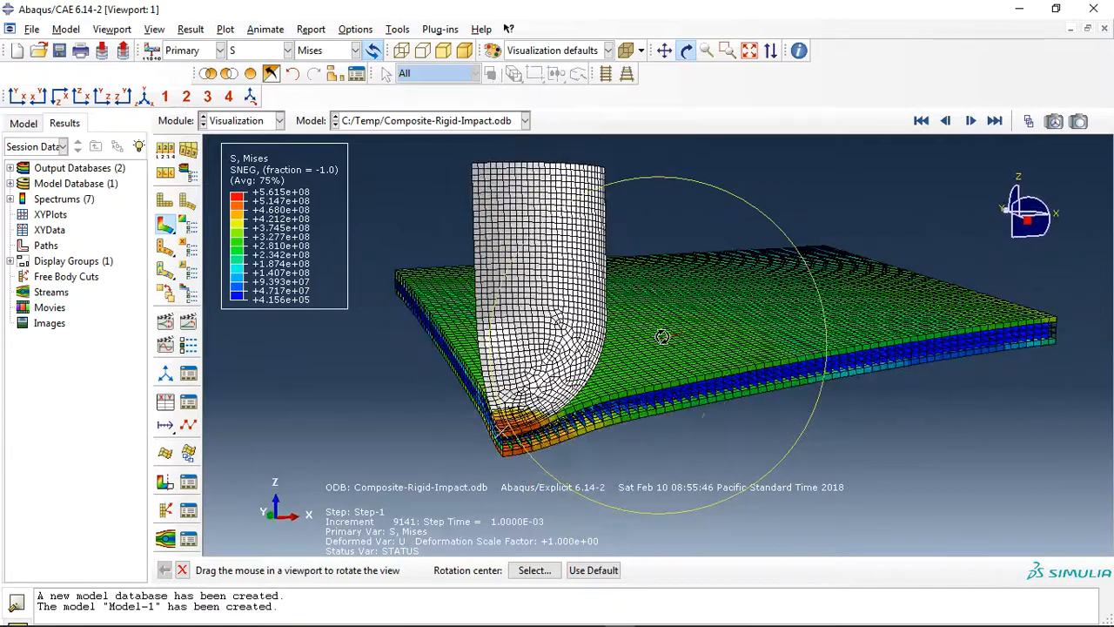
left_click_drag(662, 338, 531, 449)
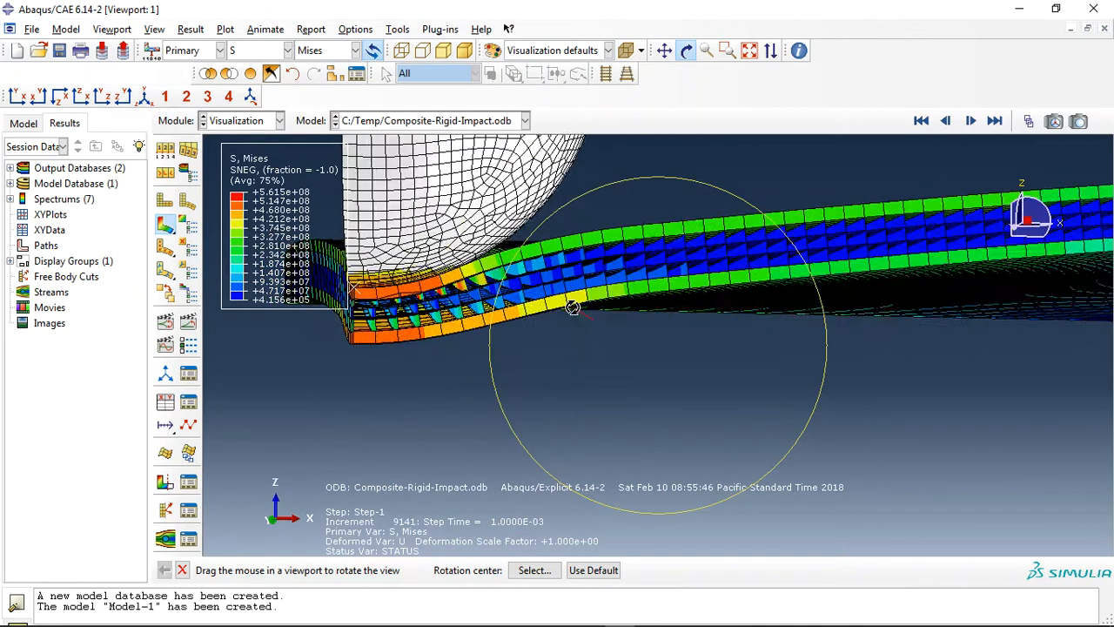
left_click_drag(573, 308, 573, 320)
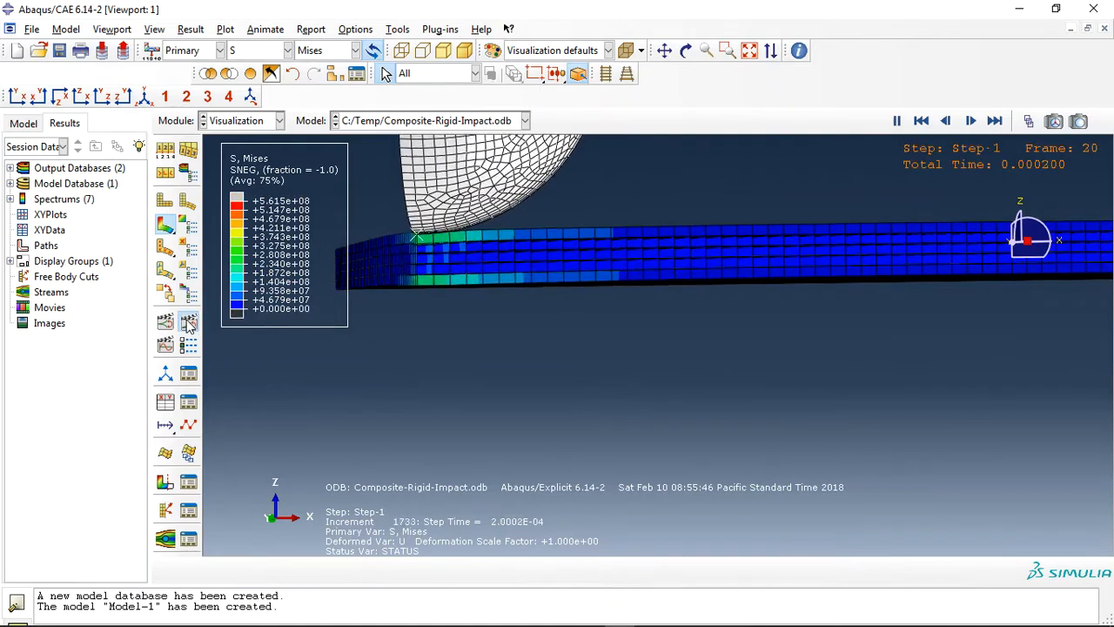
Animate the Mises stress time history through the impact step frames.
left_click(971, 122)
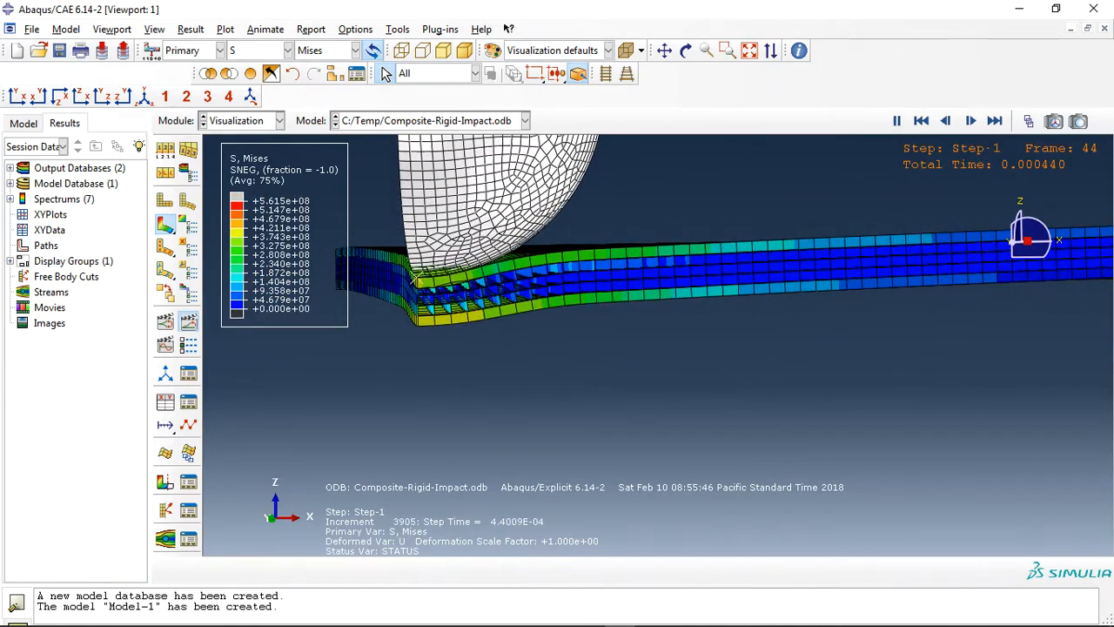
left_click(970, 121)
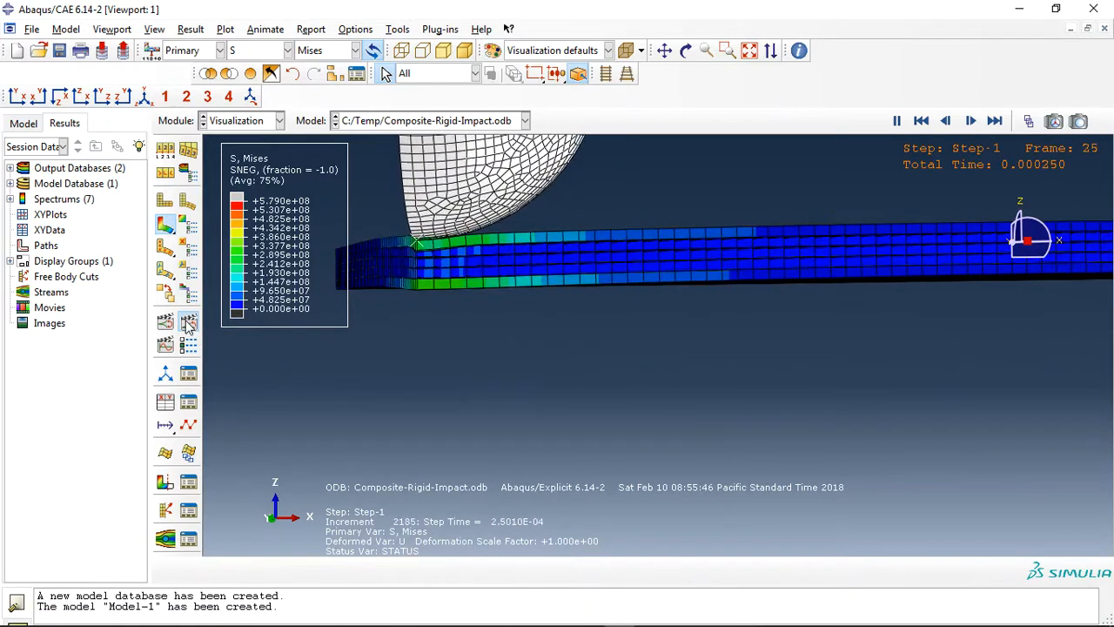
Display only a COMPOSITE ply instance via a display group and replay its Mises stress animation.
left_click(164, 322)
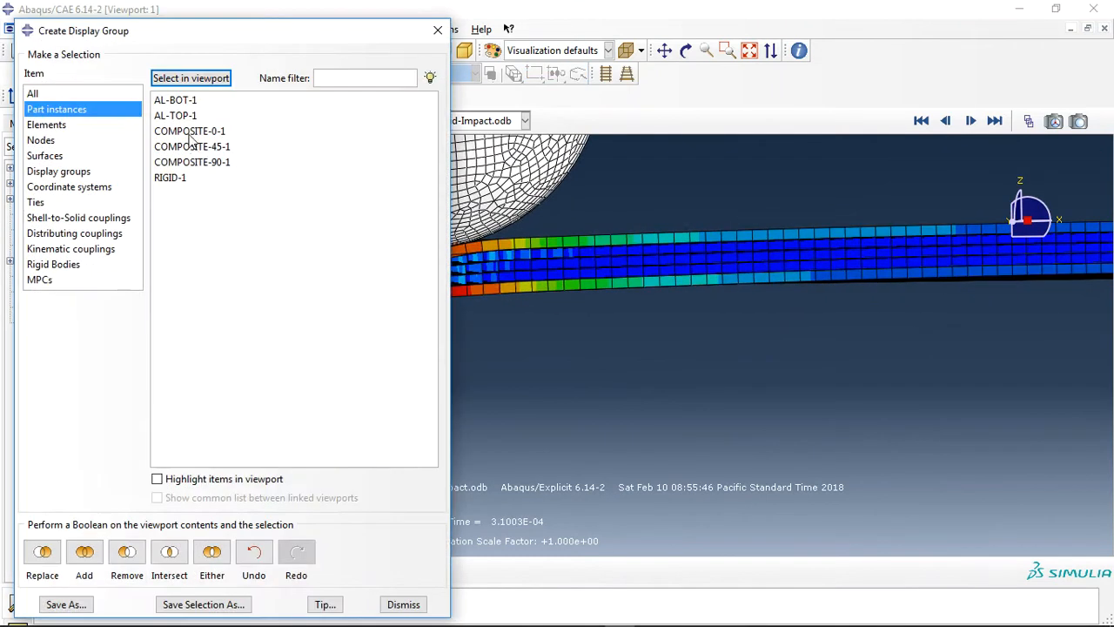
left_click(191, 146)
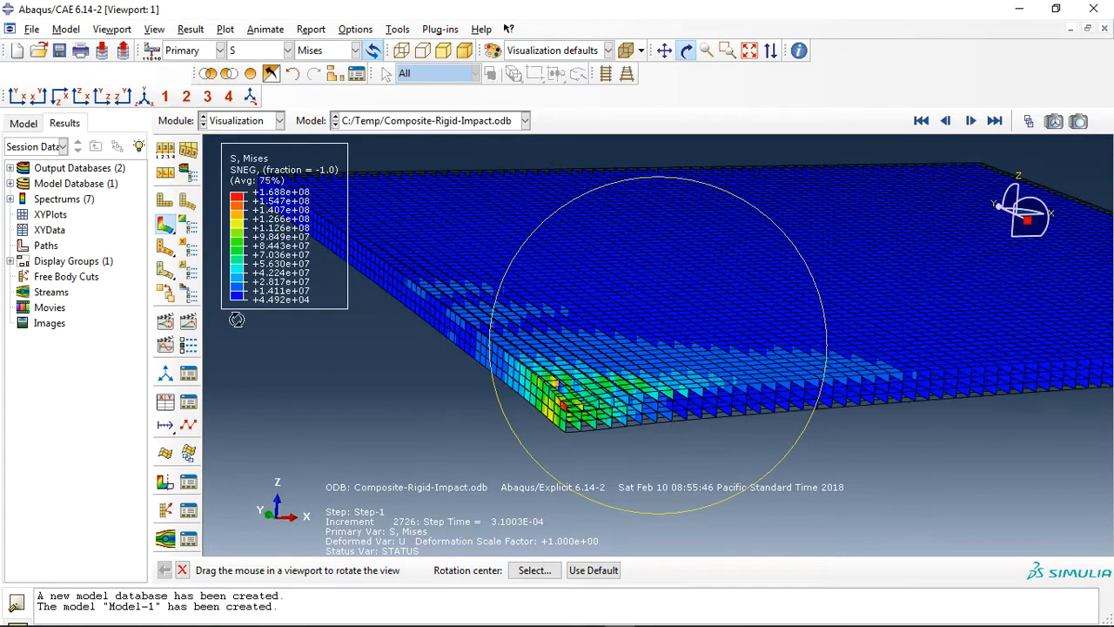
left_click(972, 122)
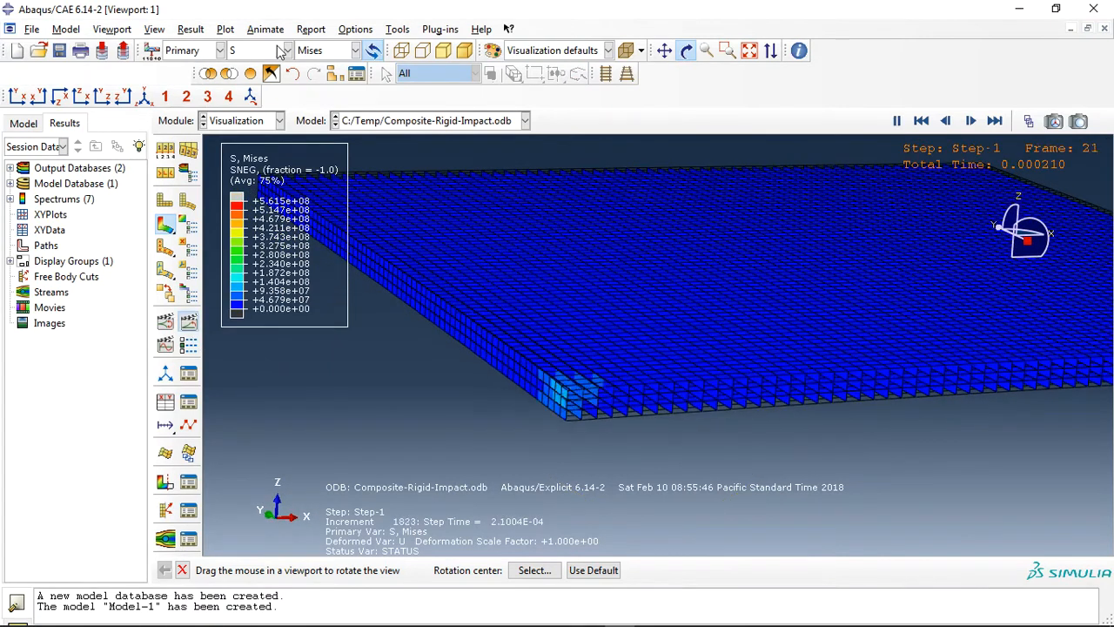
Plot HSNMTCRT matrix tension and DAMAGEMT damage contours on the plies, then return to S Mises.
left_click(287, 48)
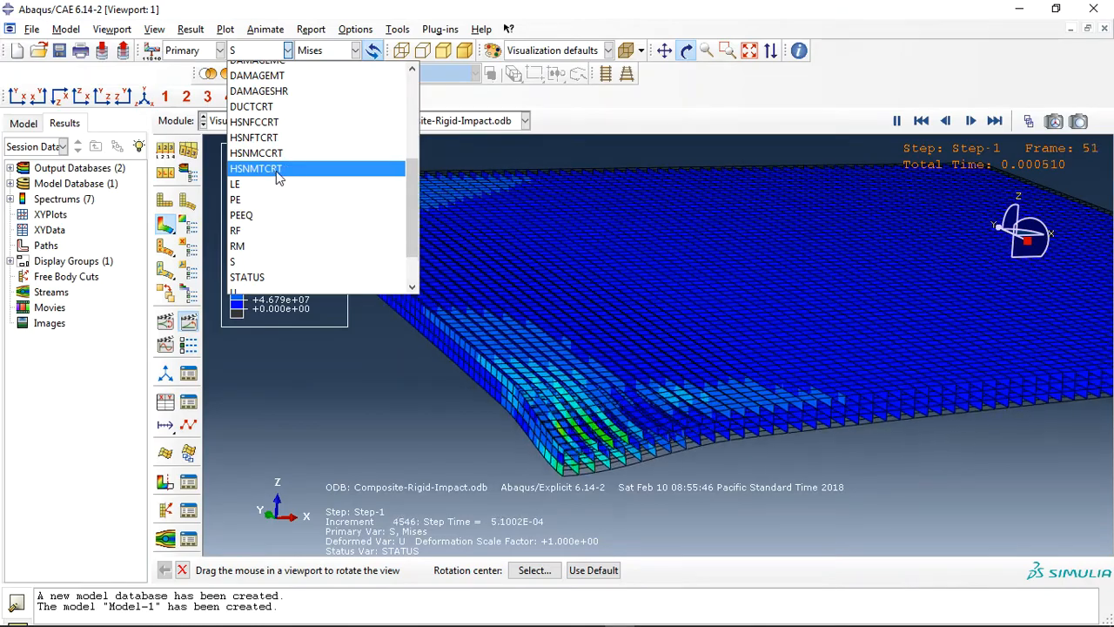
left_click(254, 167)
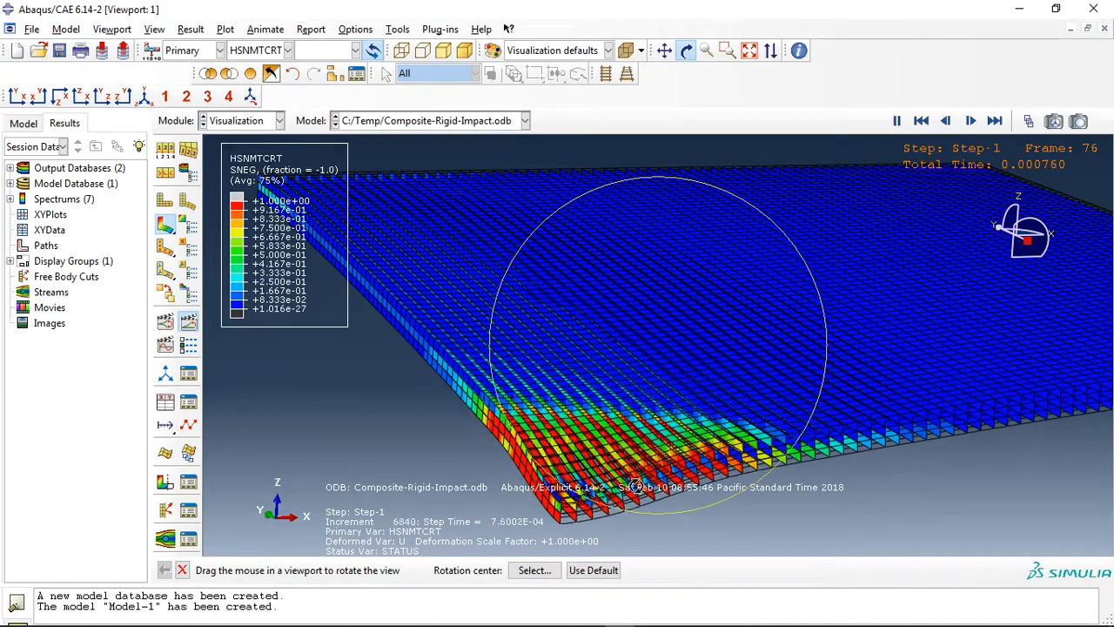
left_click(289, 49)
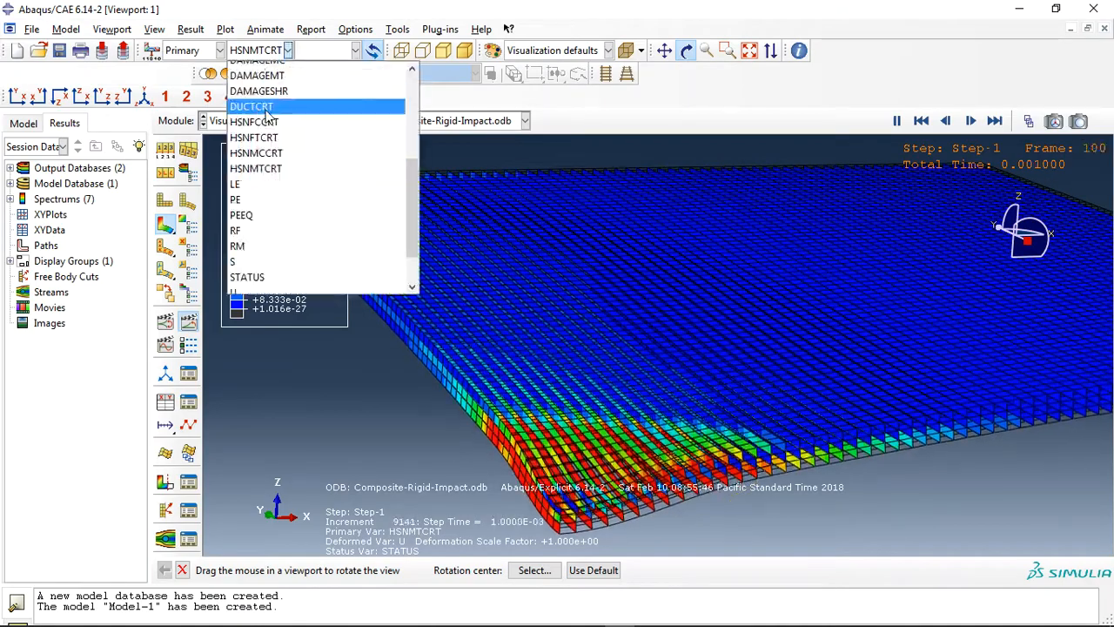
left_click(257, 59)
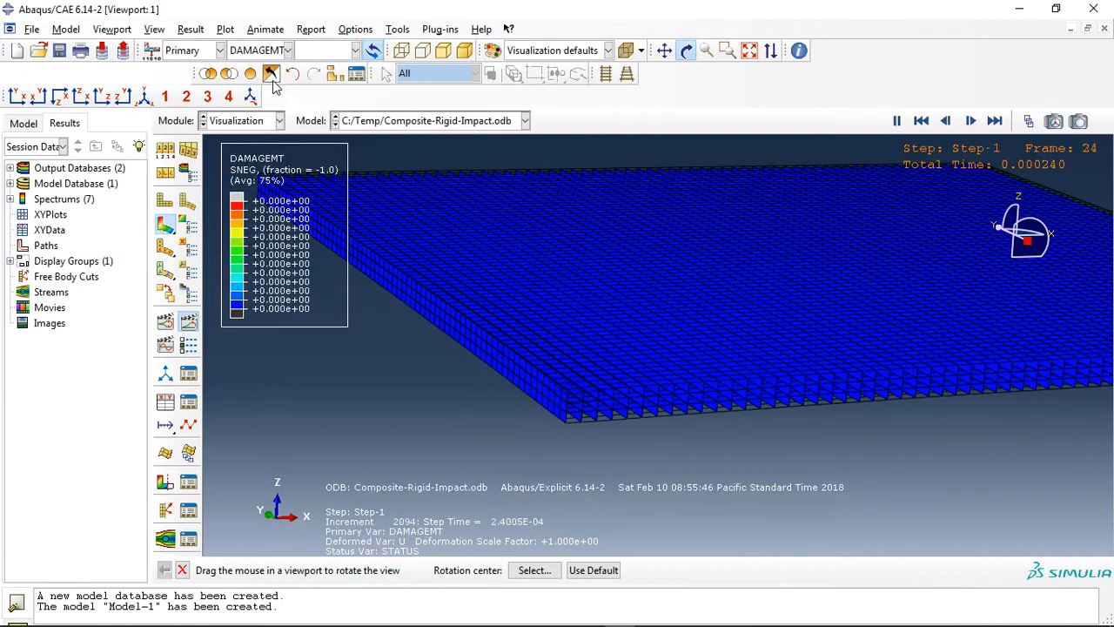
left_click(287, 49)
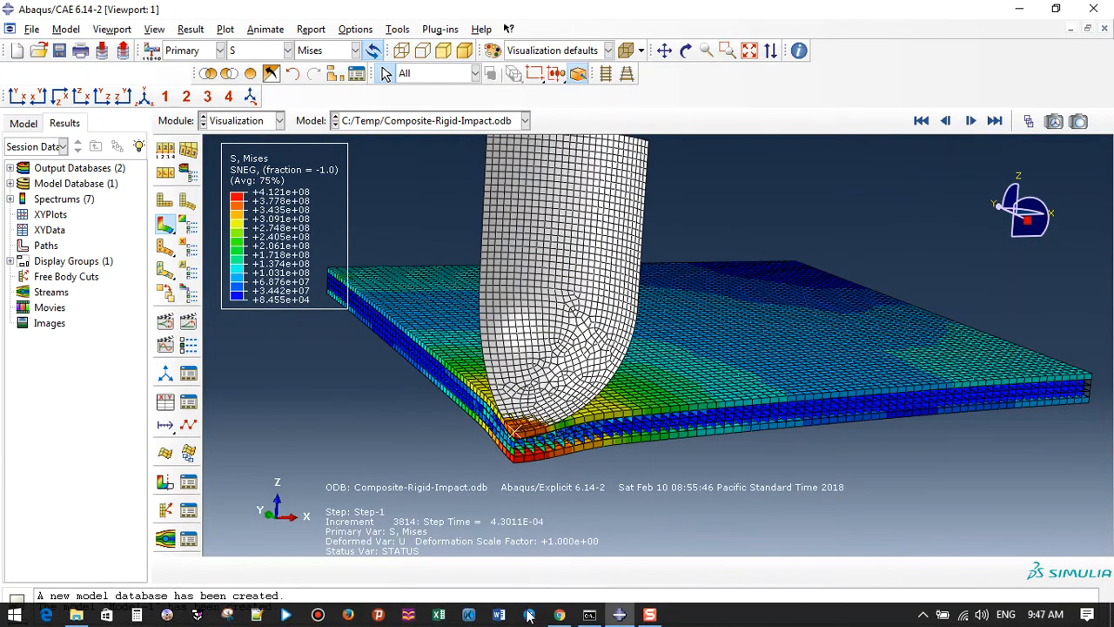
left_click(559, 616)
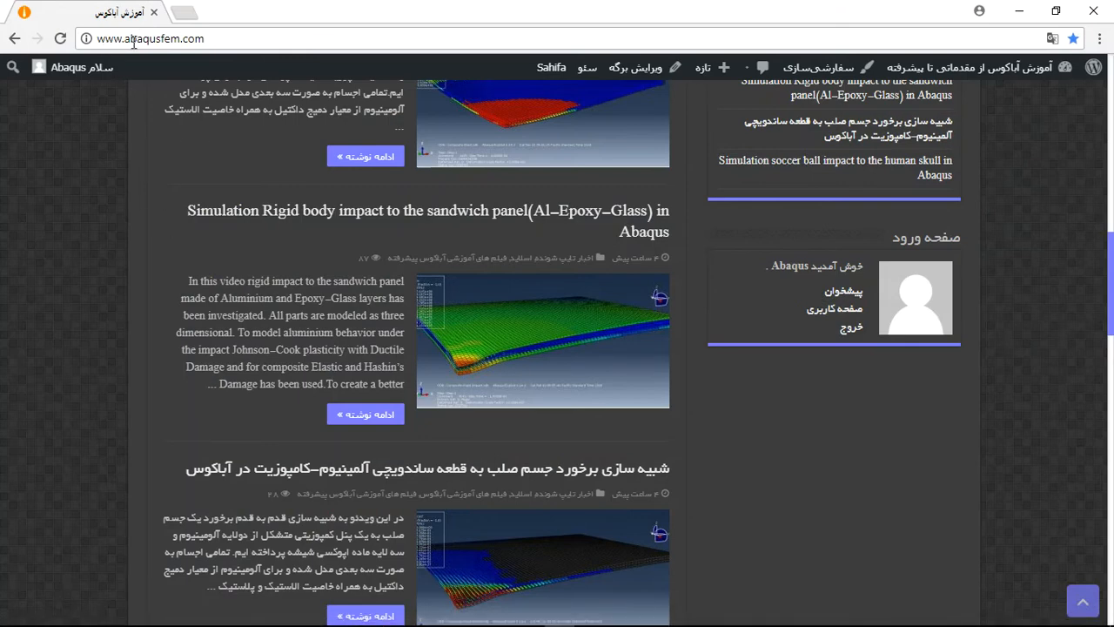
double_click(156, 39)
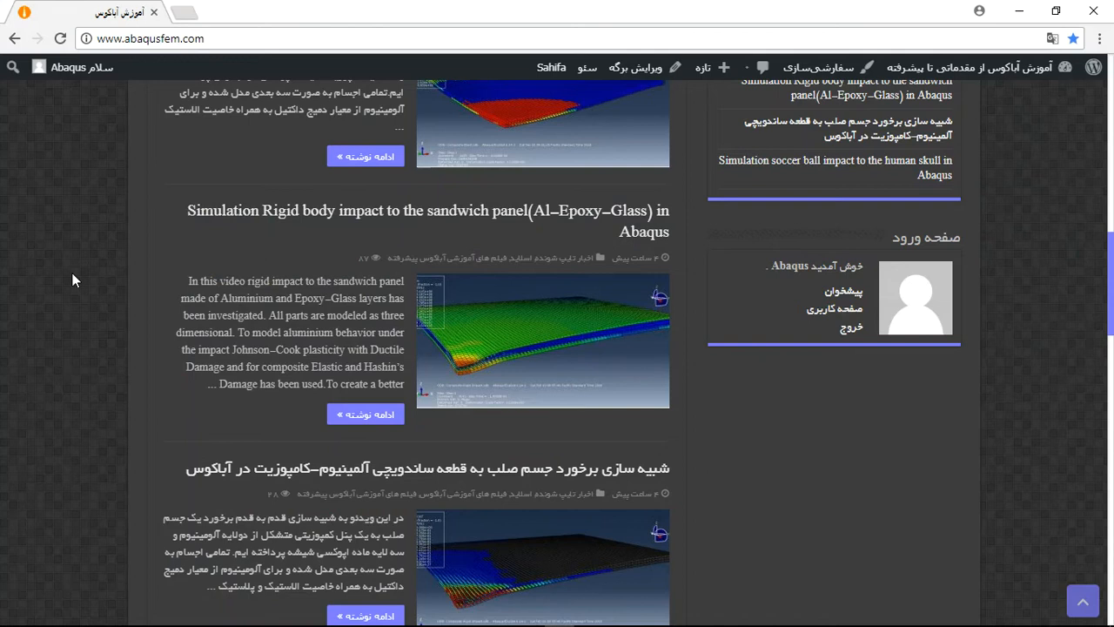
mouse_move(411, 223)
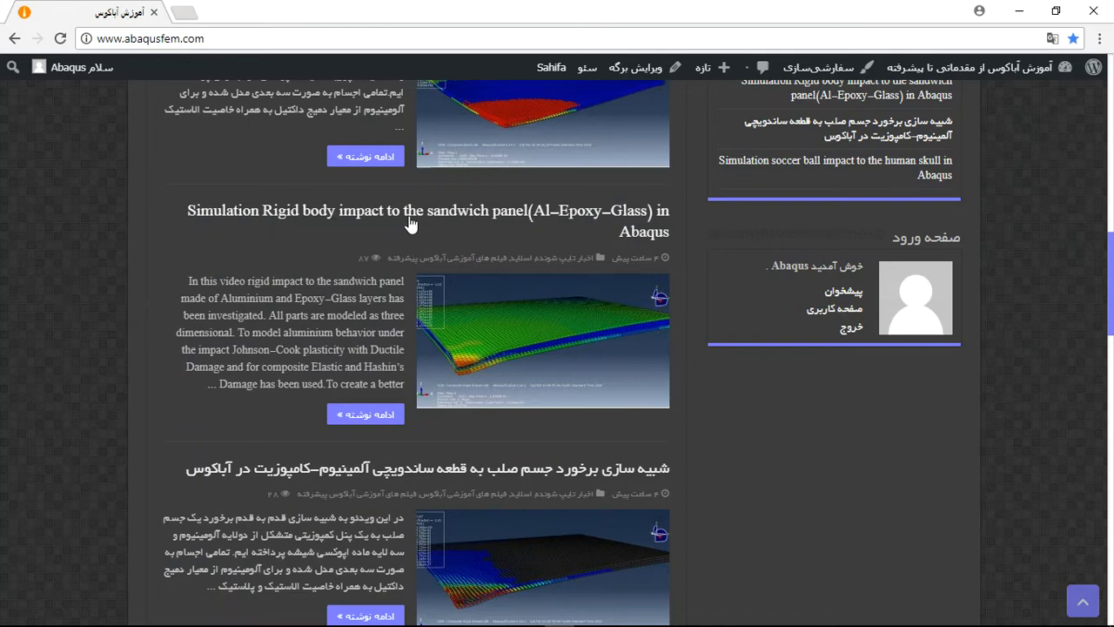
mouse_move(306, 261)
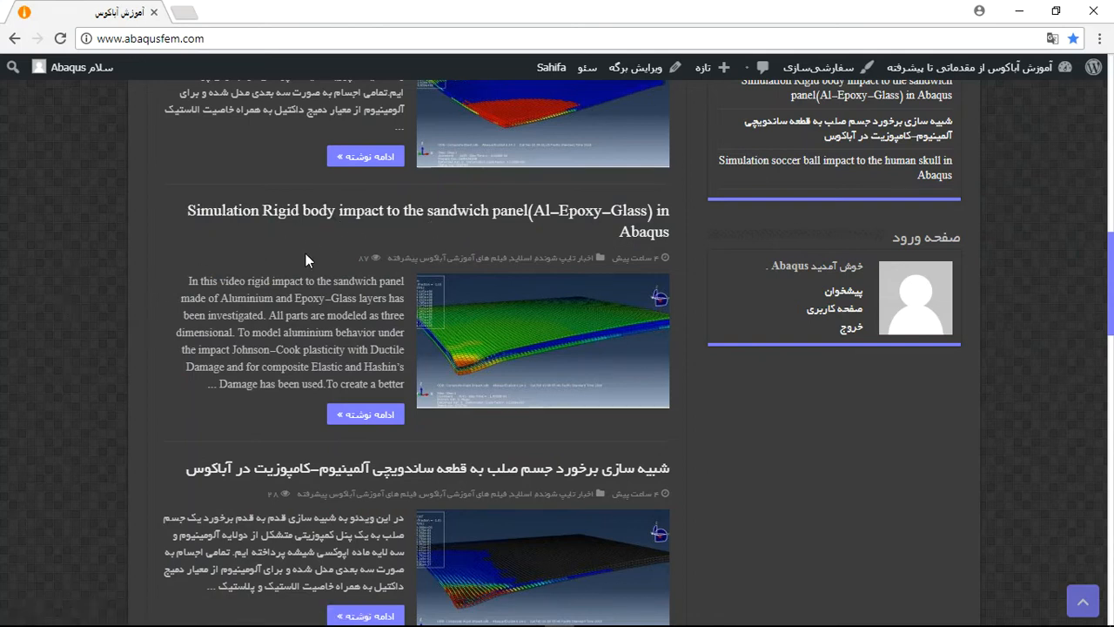
mouse_move(118, 289)
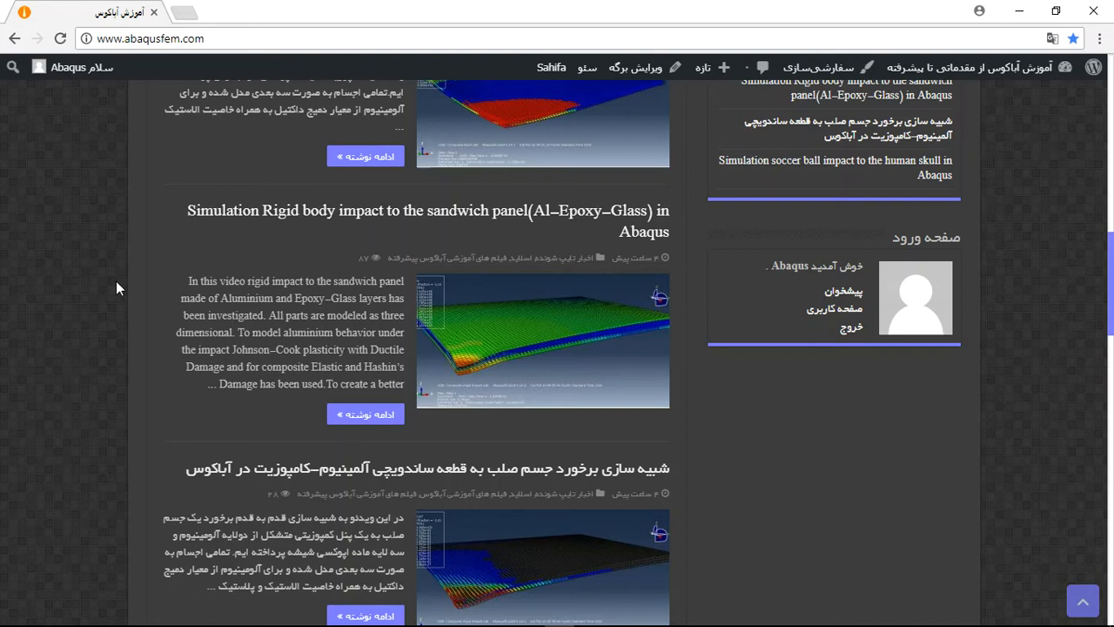
mouse_move(311, 218)
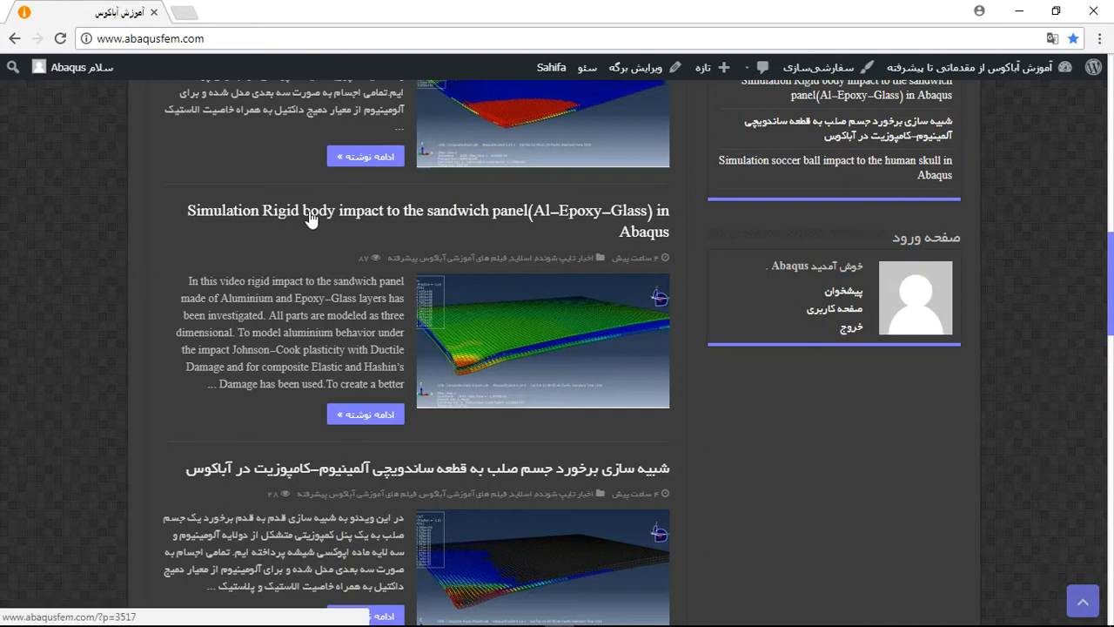
mouse_move(218, 248)
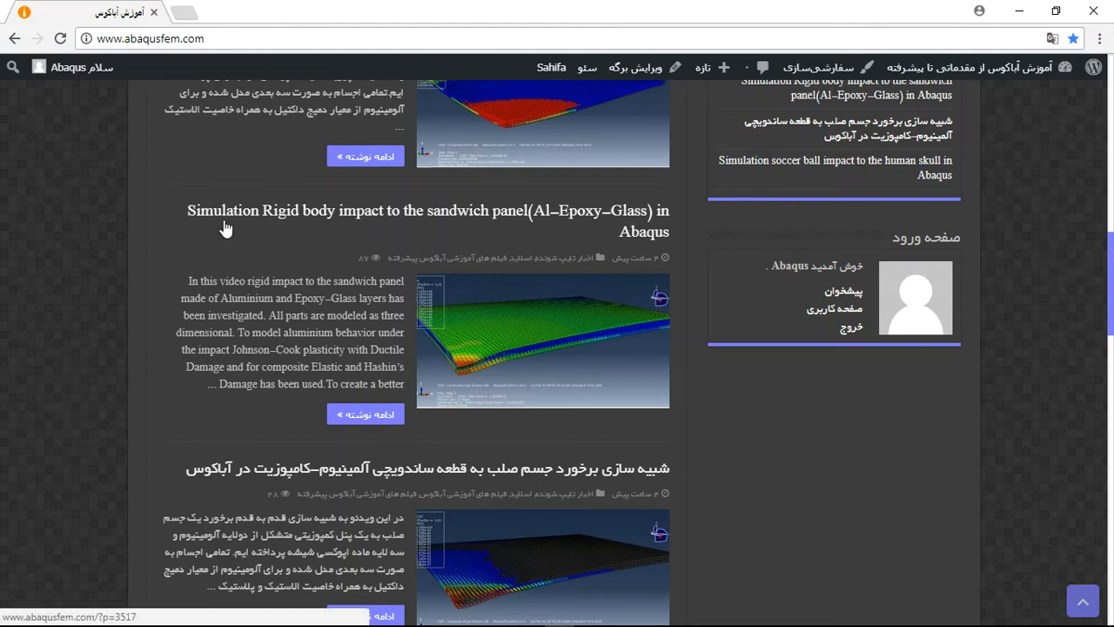
mouse_move(132, 268)
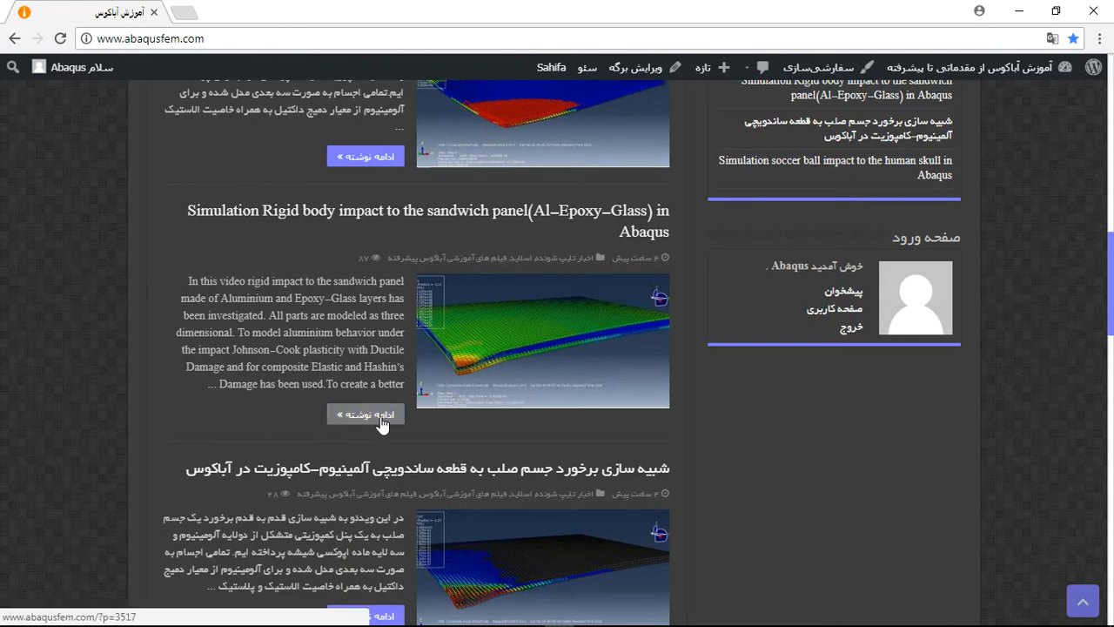
mouse_move(362, 429)
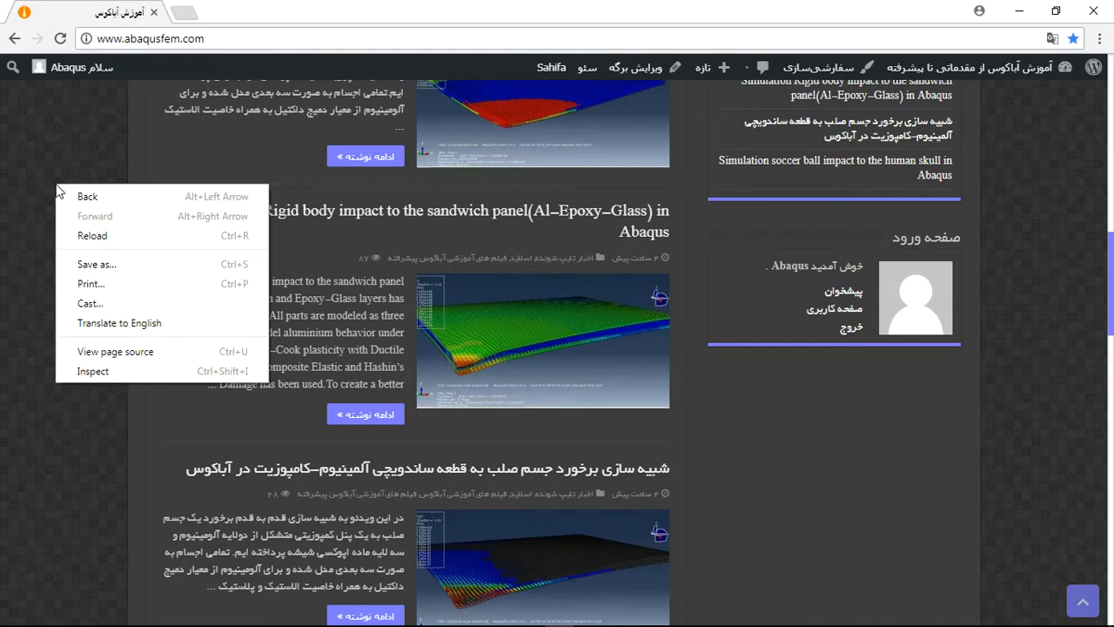
mouse_move(118, 322)
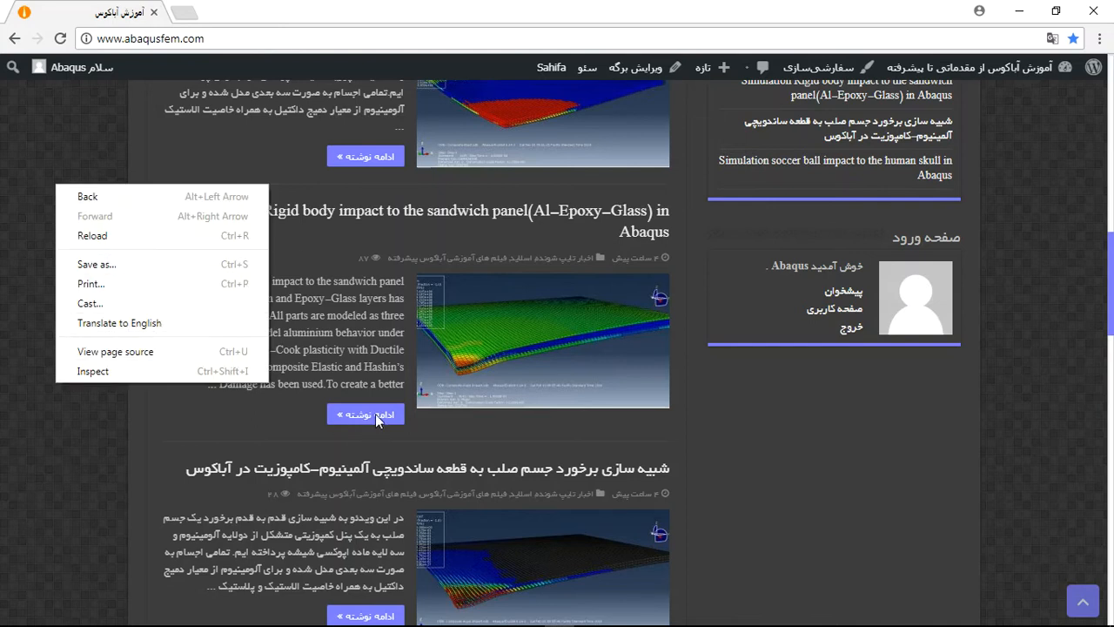
left_click(366, 414)
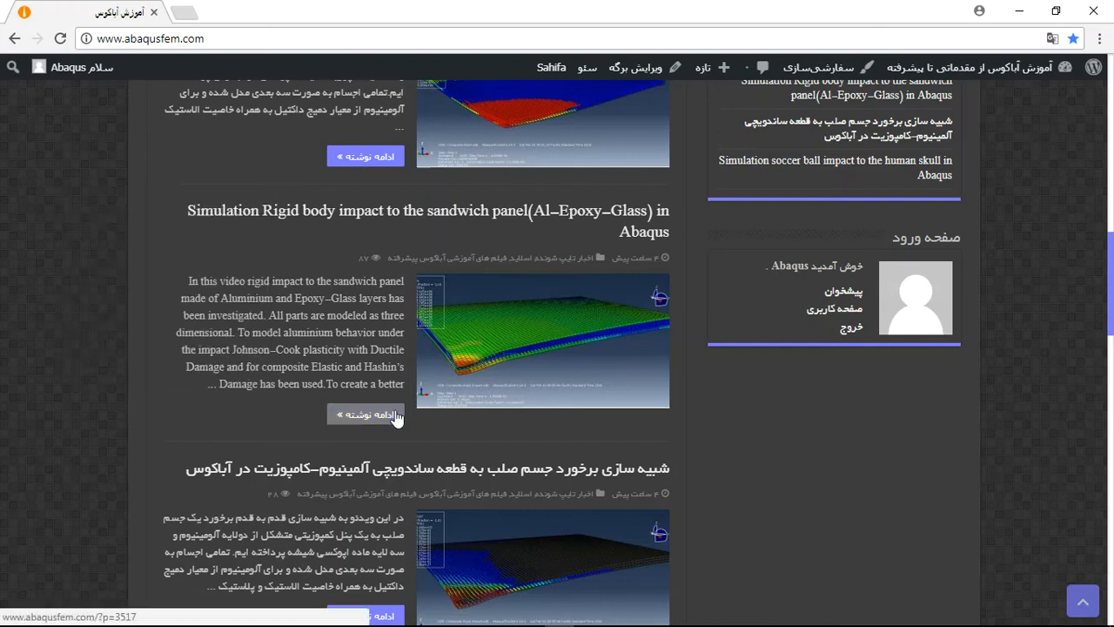
Open the sandwich panel impact post and highlight the damage-models sentence, scrolling past the result figures.
left_click(365, 414)
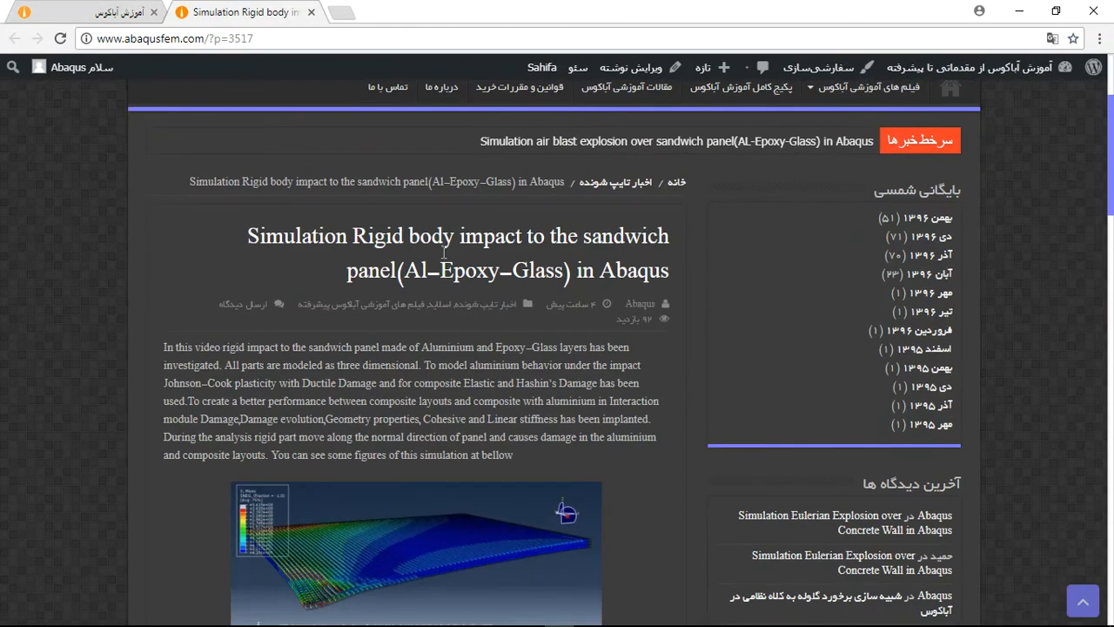
left_click_drag(336, 383, 406, 401)
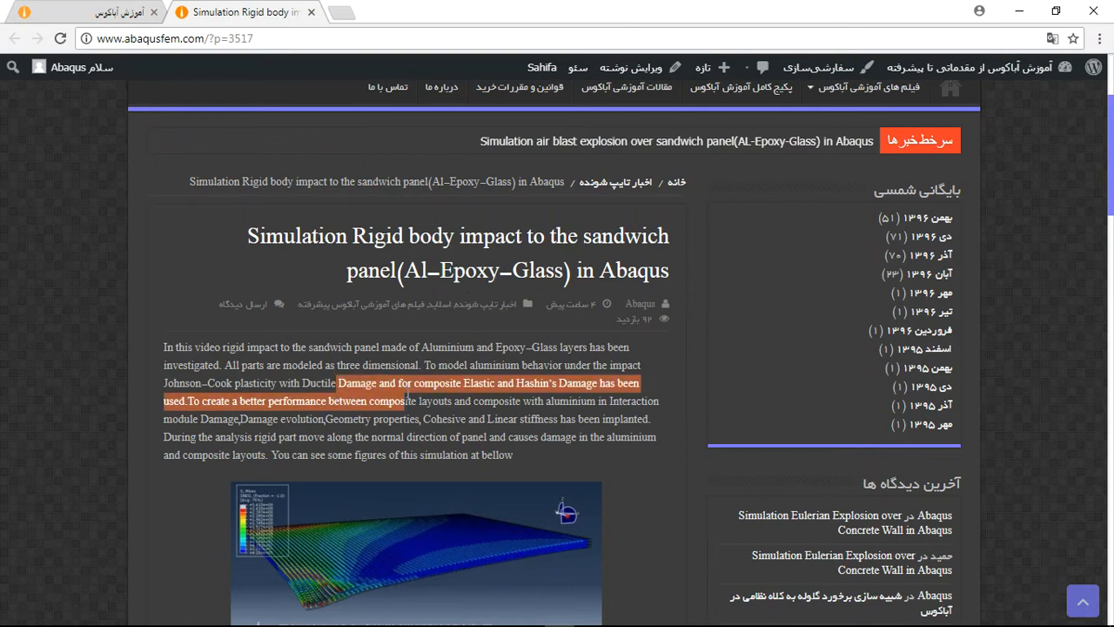
scroll("down", 3)
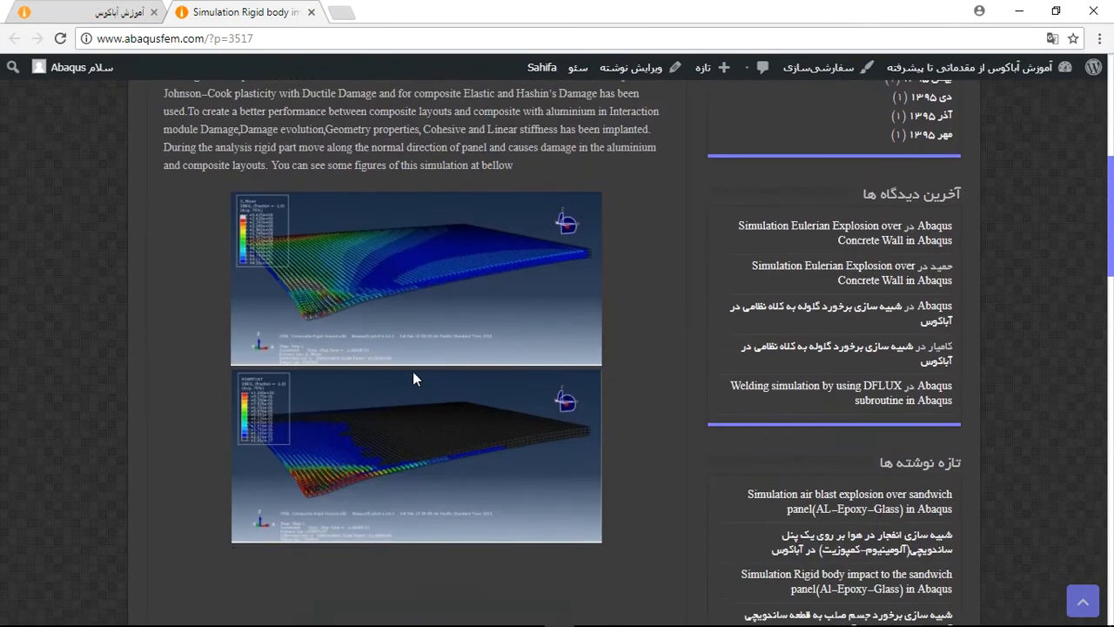
scroll("down", 3)
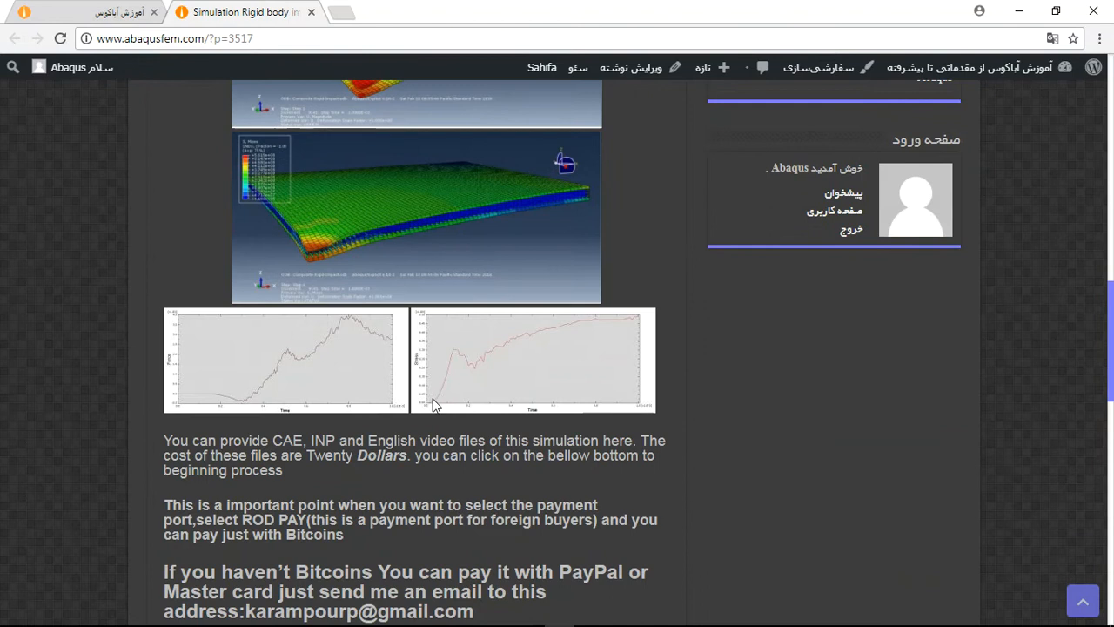
scroll("down", 3)
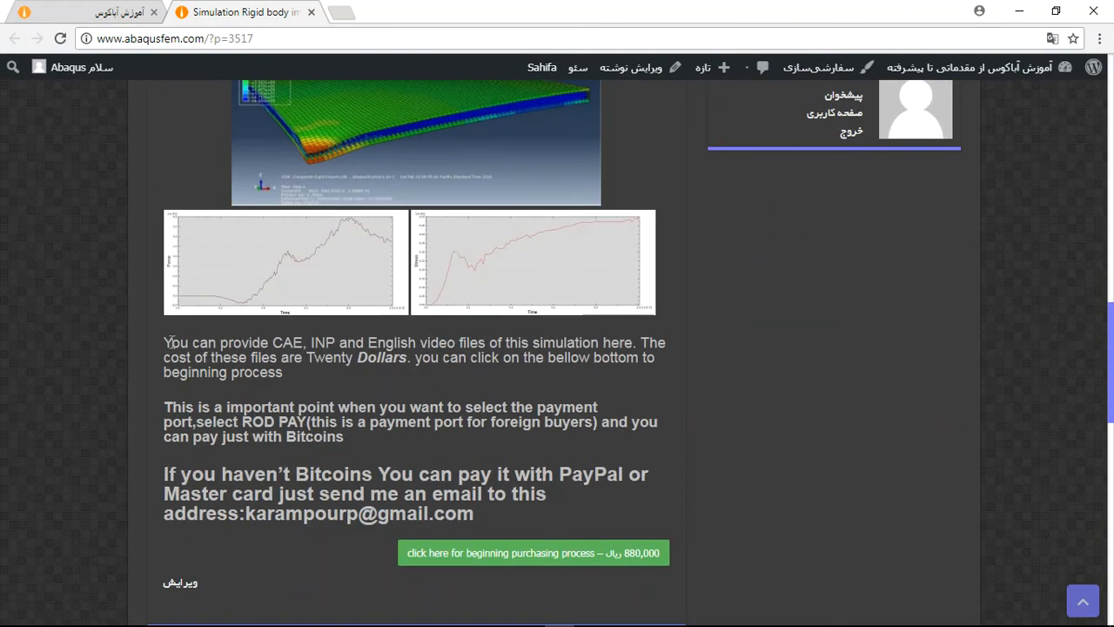
Highlight the Twenty Dollars price and the contact address for non-Bitcoin payment.
left_click_drag(170, 341, 414, 341)
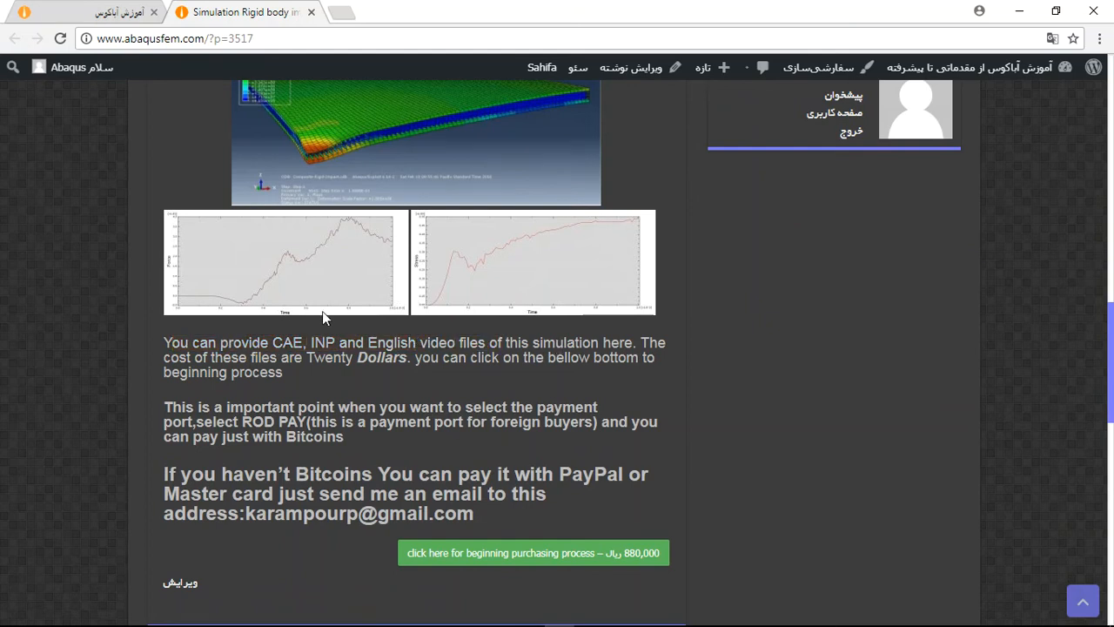
mouse_move(314, 357)
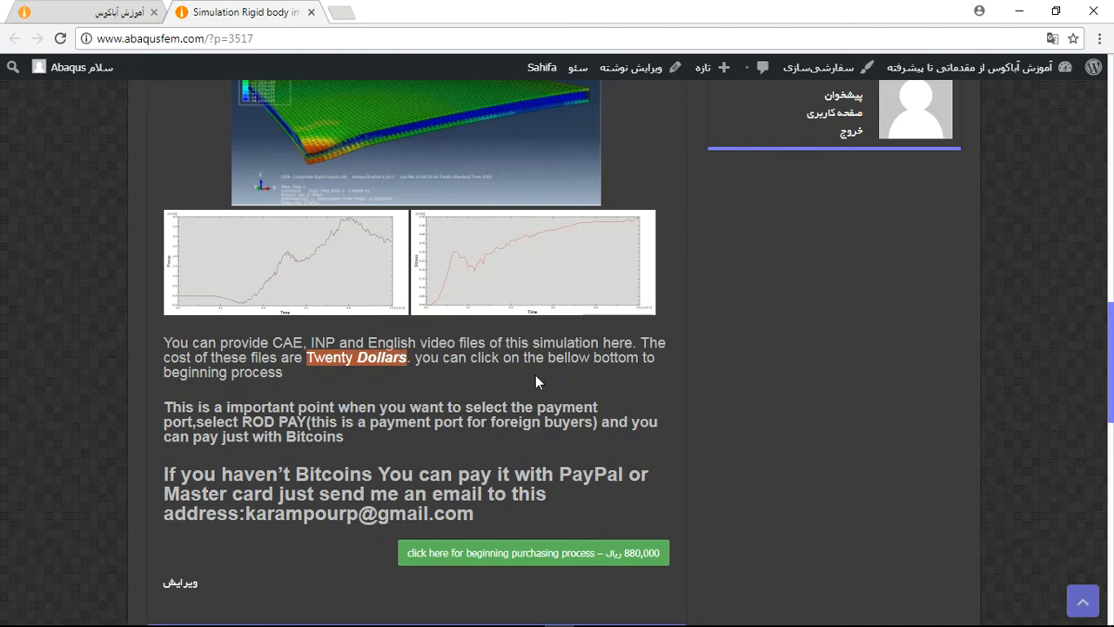
scroll("down", 3)
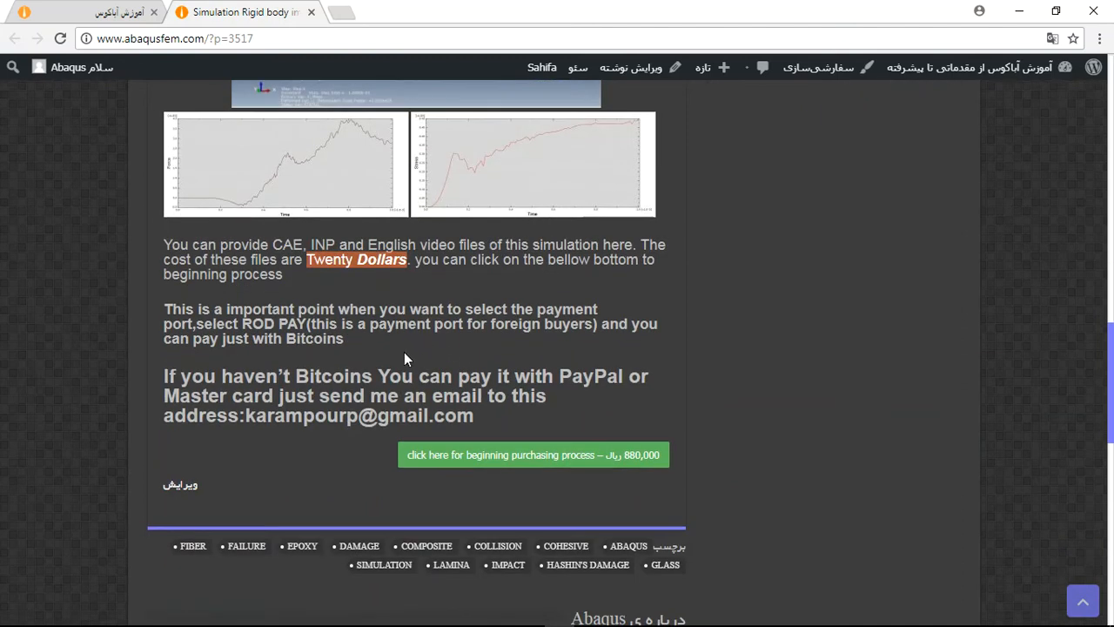
mouse_move(513, 326)
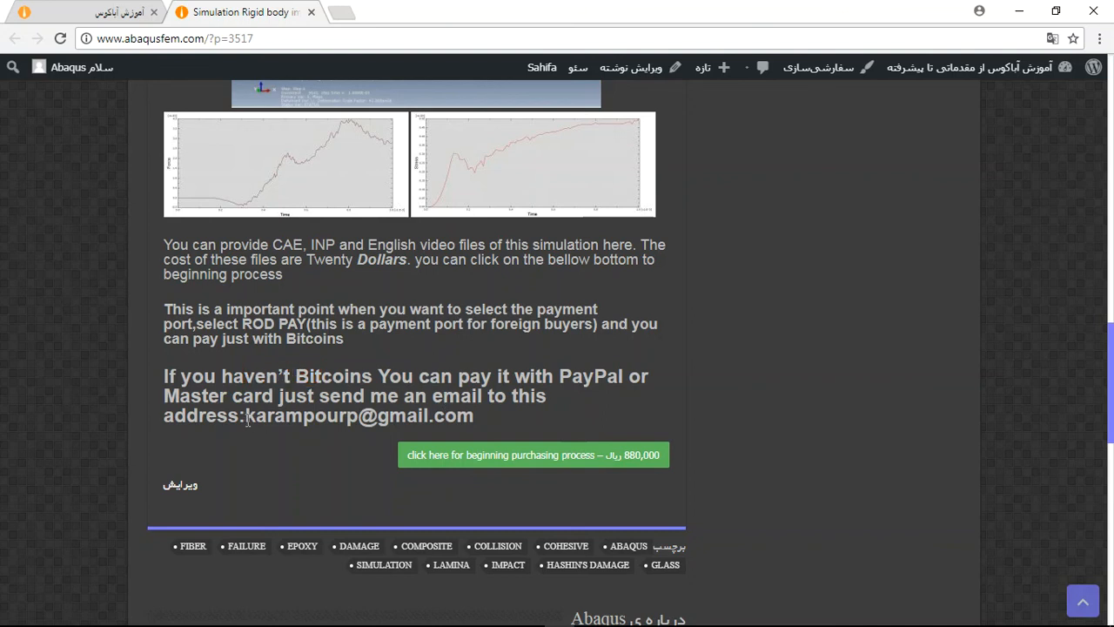
double_click(357, 414)
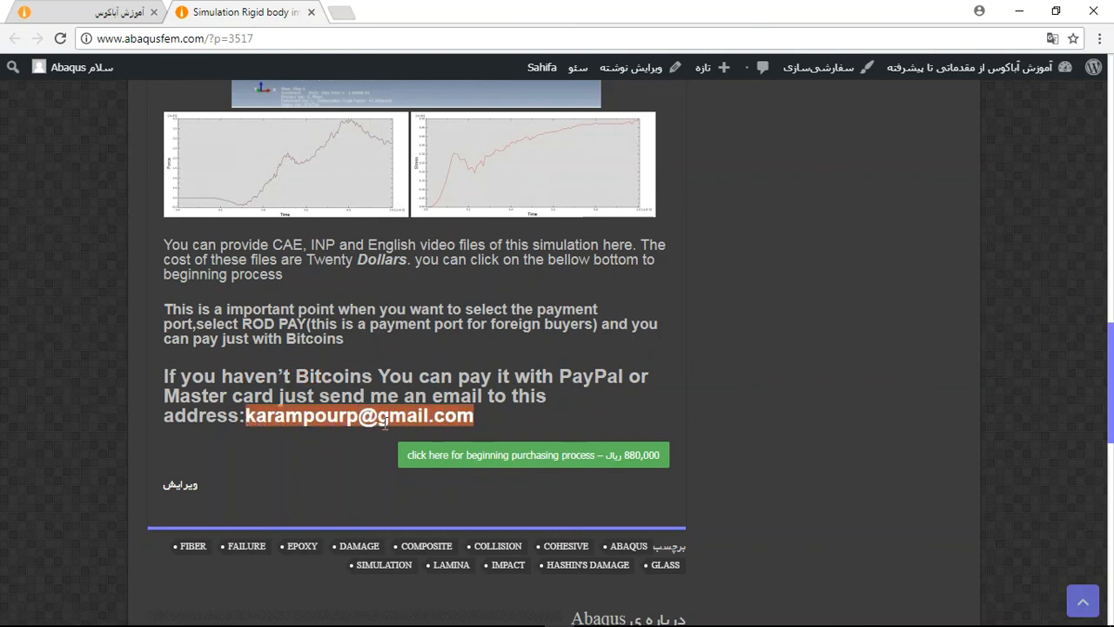